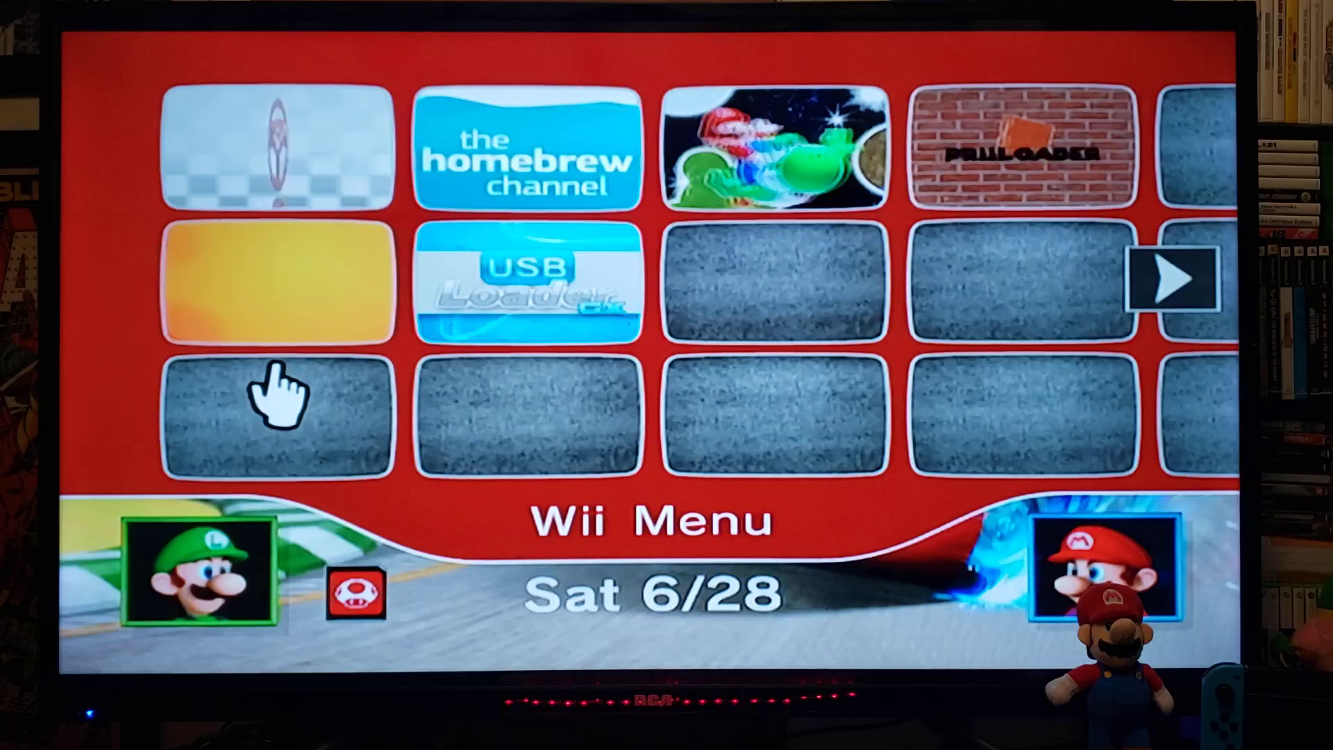
{"action": "mouse_move", "coordinate": [544, 306]}
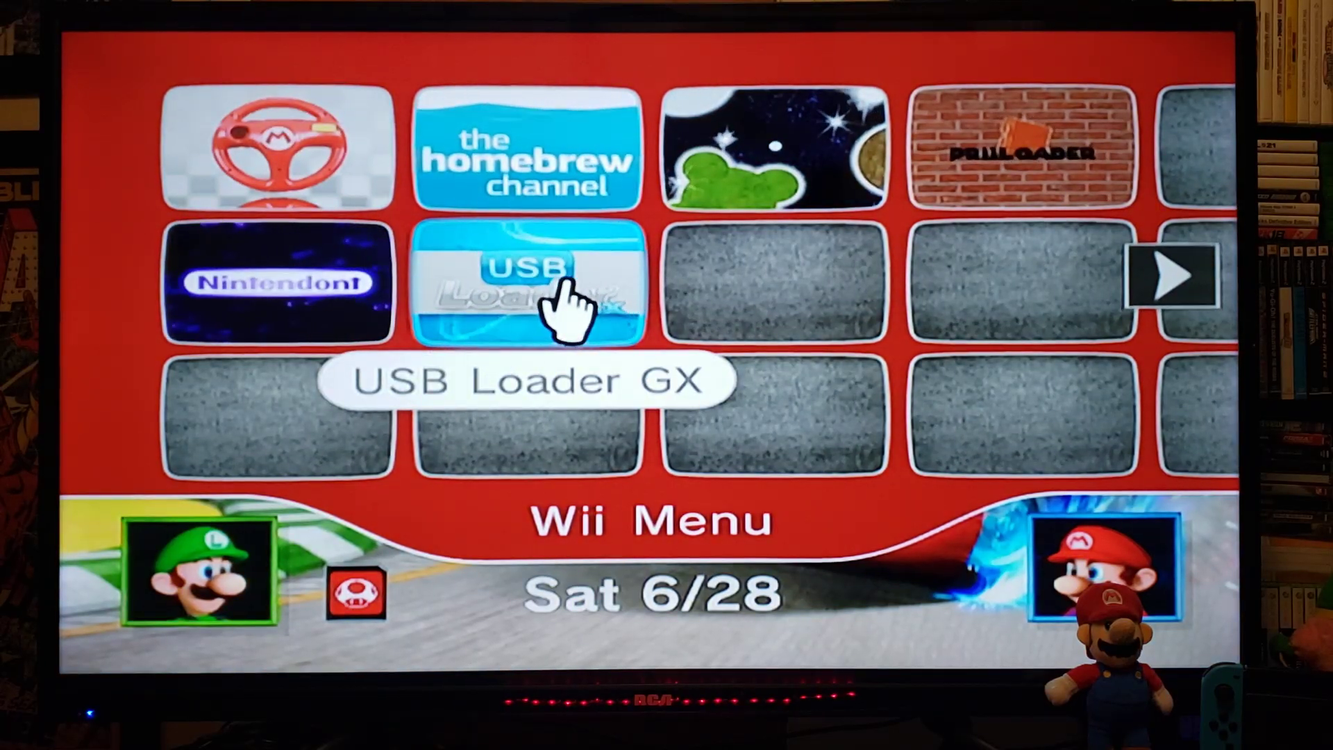
- Launch the USB Loader GX channel from the Wii Menu
{"action": "left_click", "coordinate": [526, 281]}
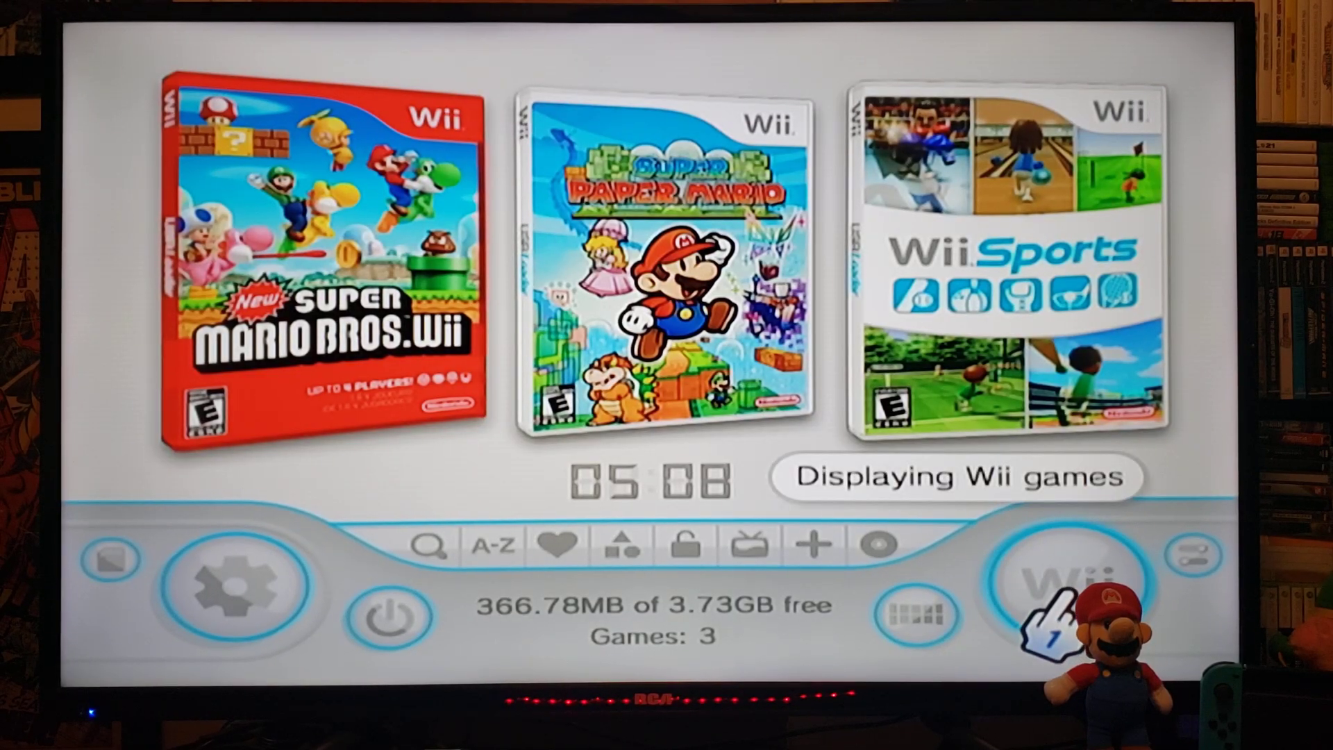
- Cycle the game-type filter through GameCube until all five Wii and GameCube games show
{"action": "left_click", "coordinate": [1071, 578]}
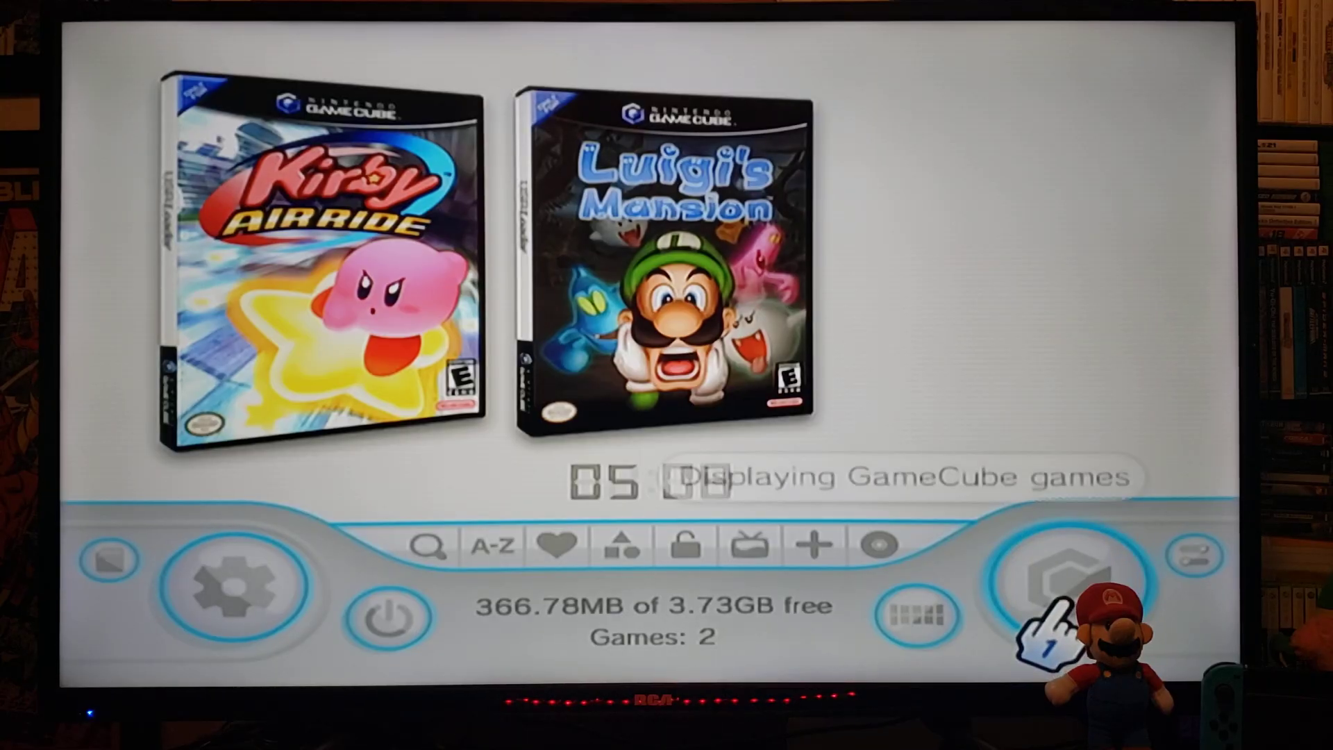
{"action": "left_click", "coordinate": [1066, 581]}
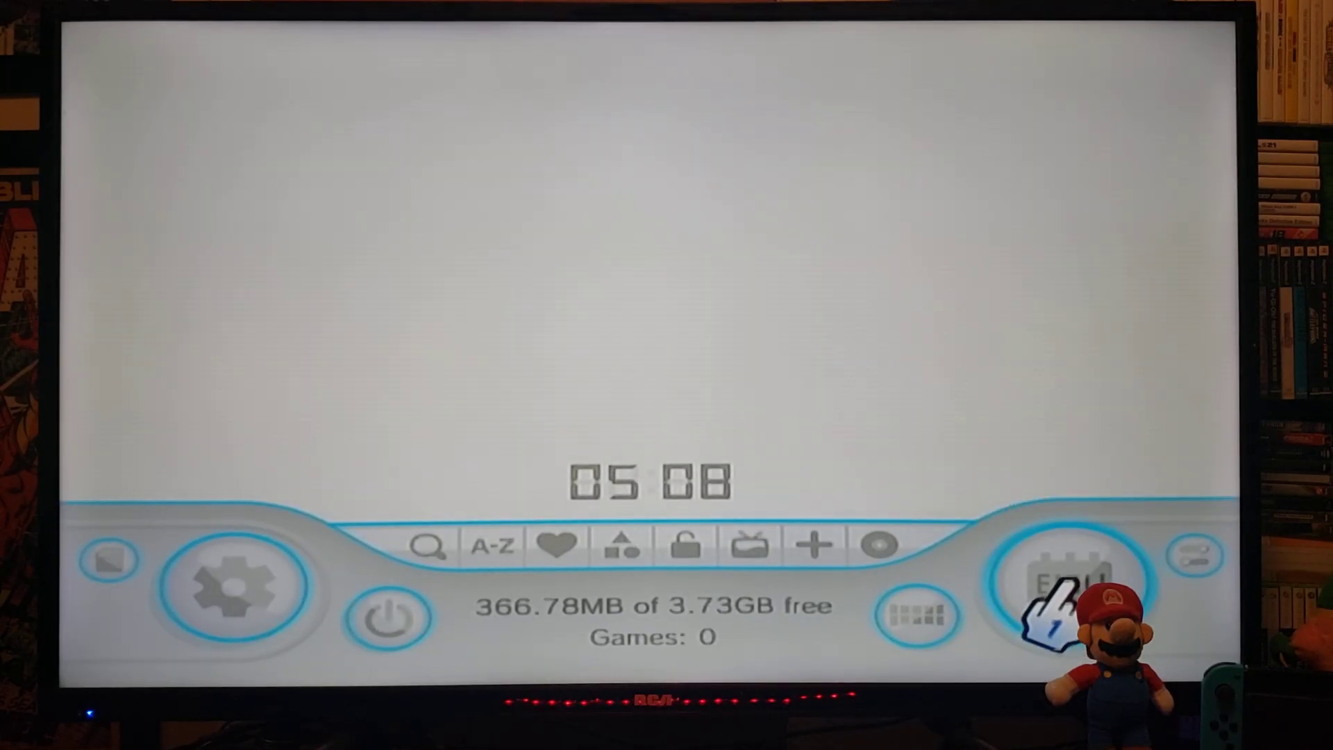
{"action": "left_click", "coordinate": [1071, 582]}
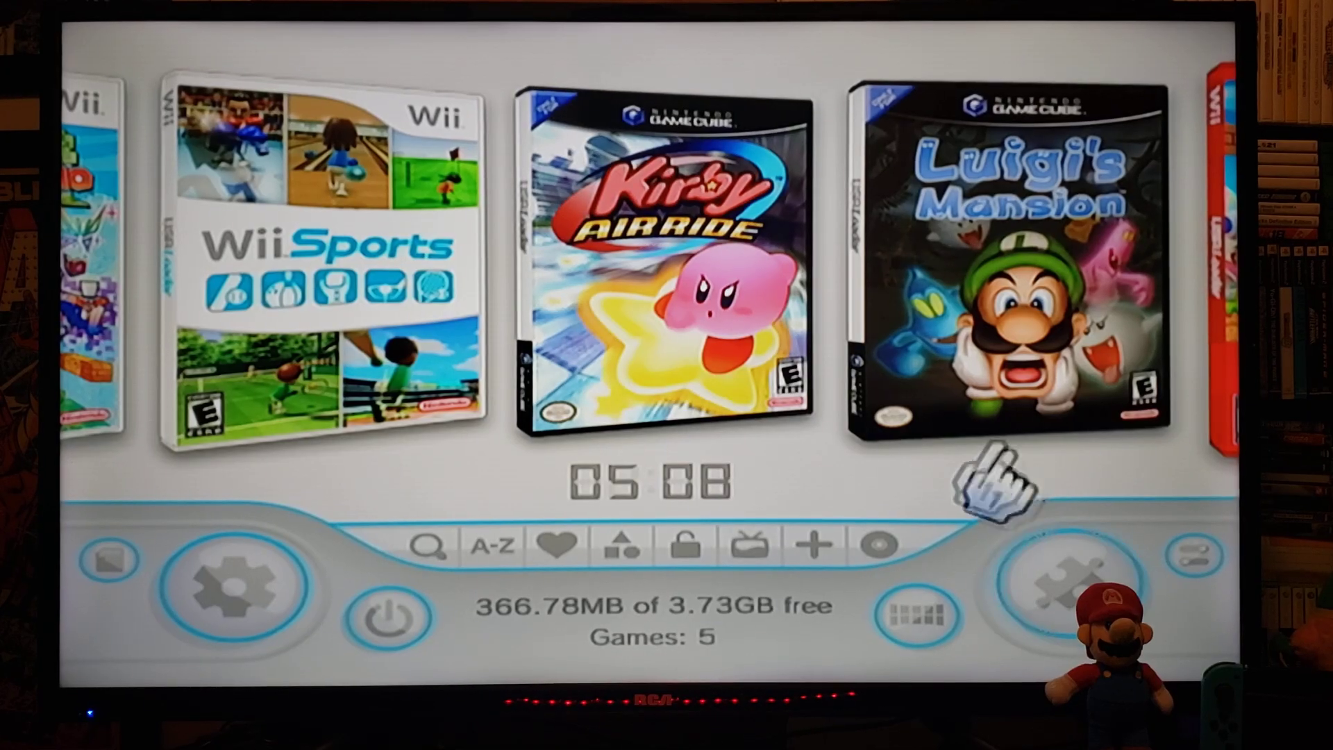
{"action": "mouse_move", "coordinate": [540, 641]}
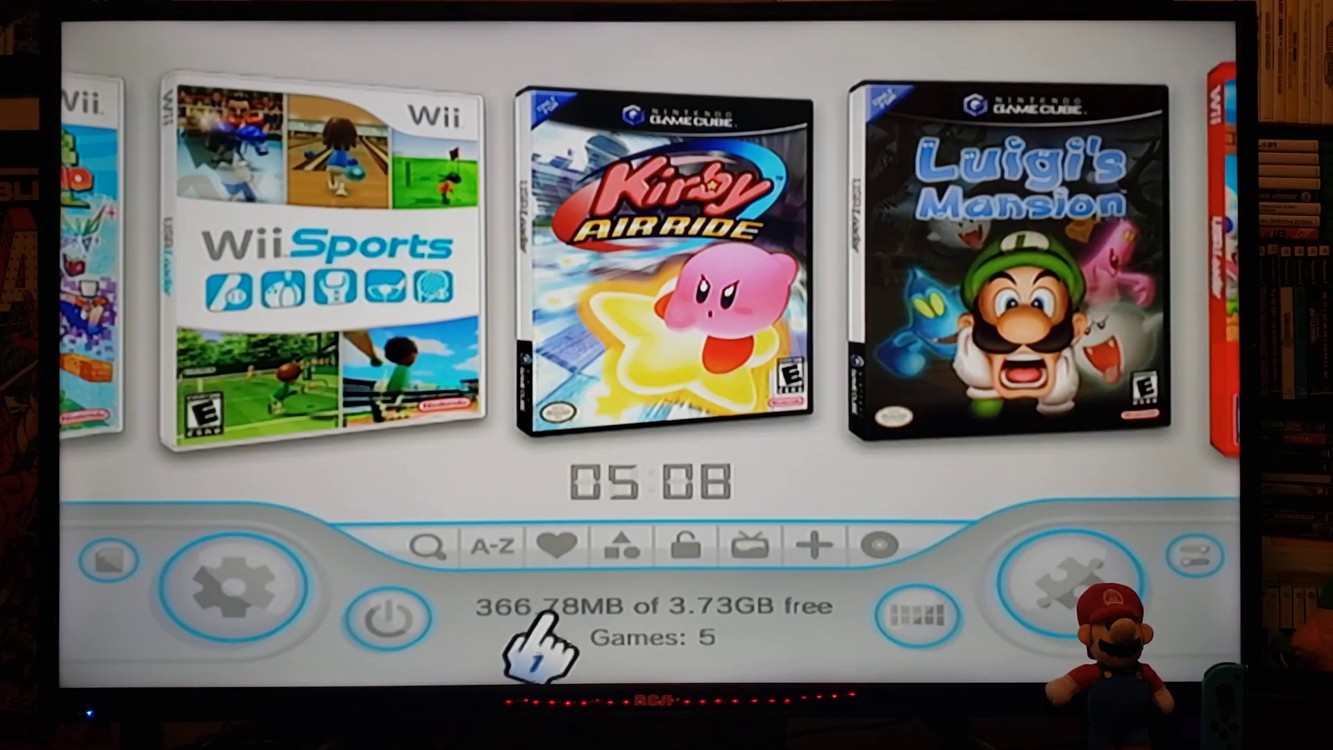
{"action": "mouse_move", "coordinate": [217, 586]}
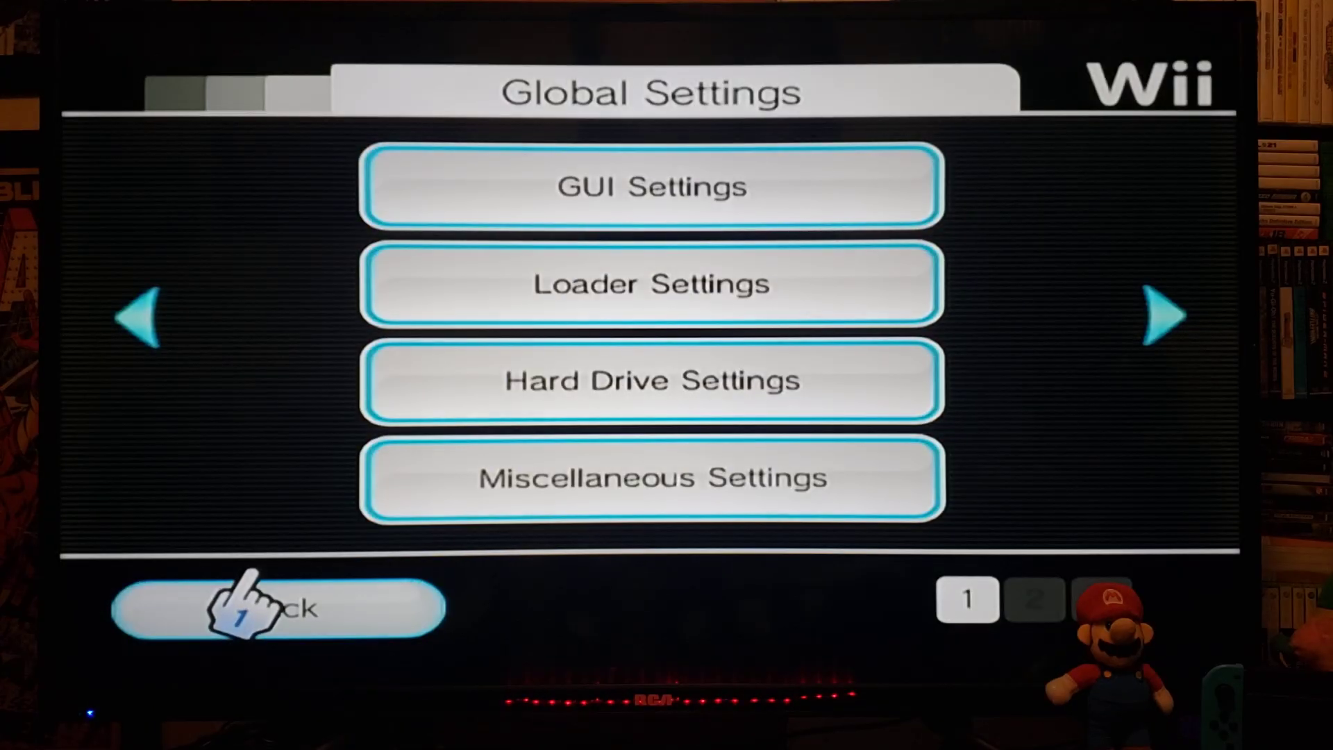
{"action": "mouse_move", "coordinate": [651, 382]}
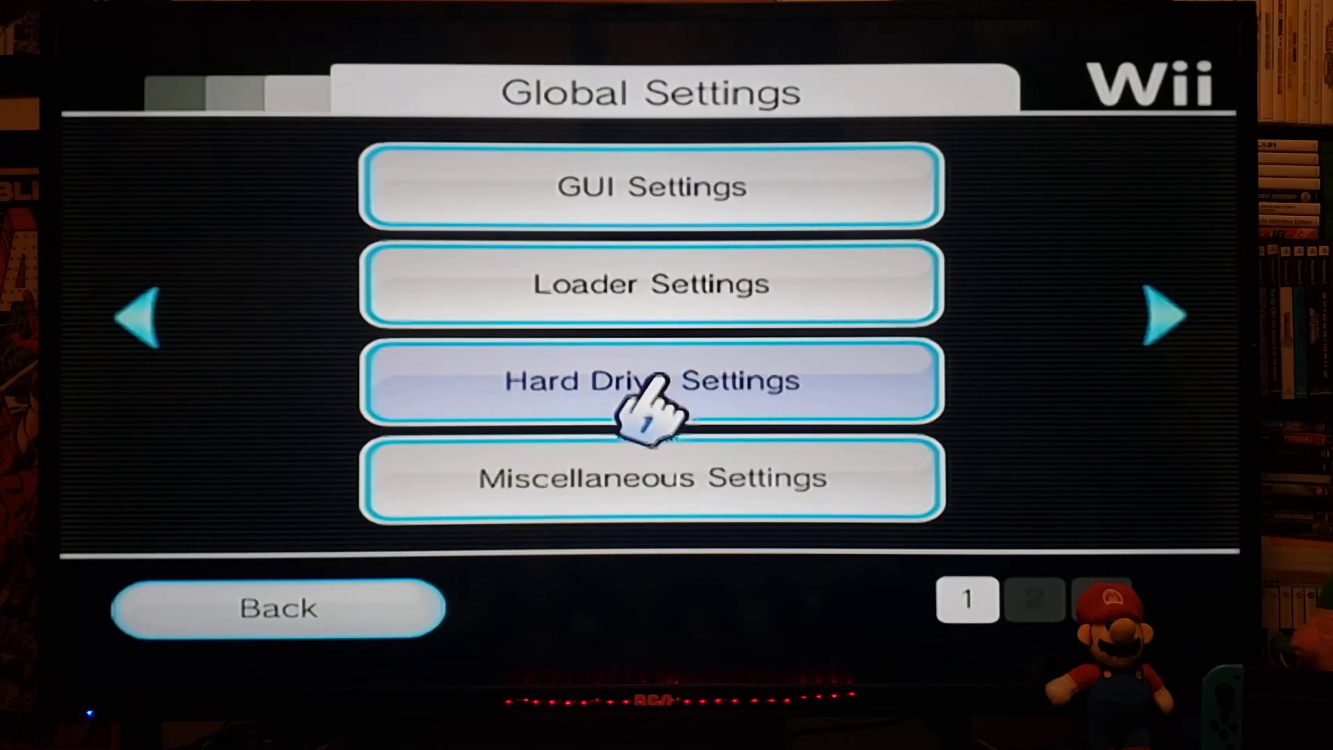
- Check Hard Drive Settings show SD Card Mode ON, then back out to Global Settings
{"action": "left_click", "coordinate": [650, 380]}
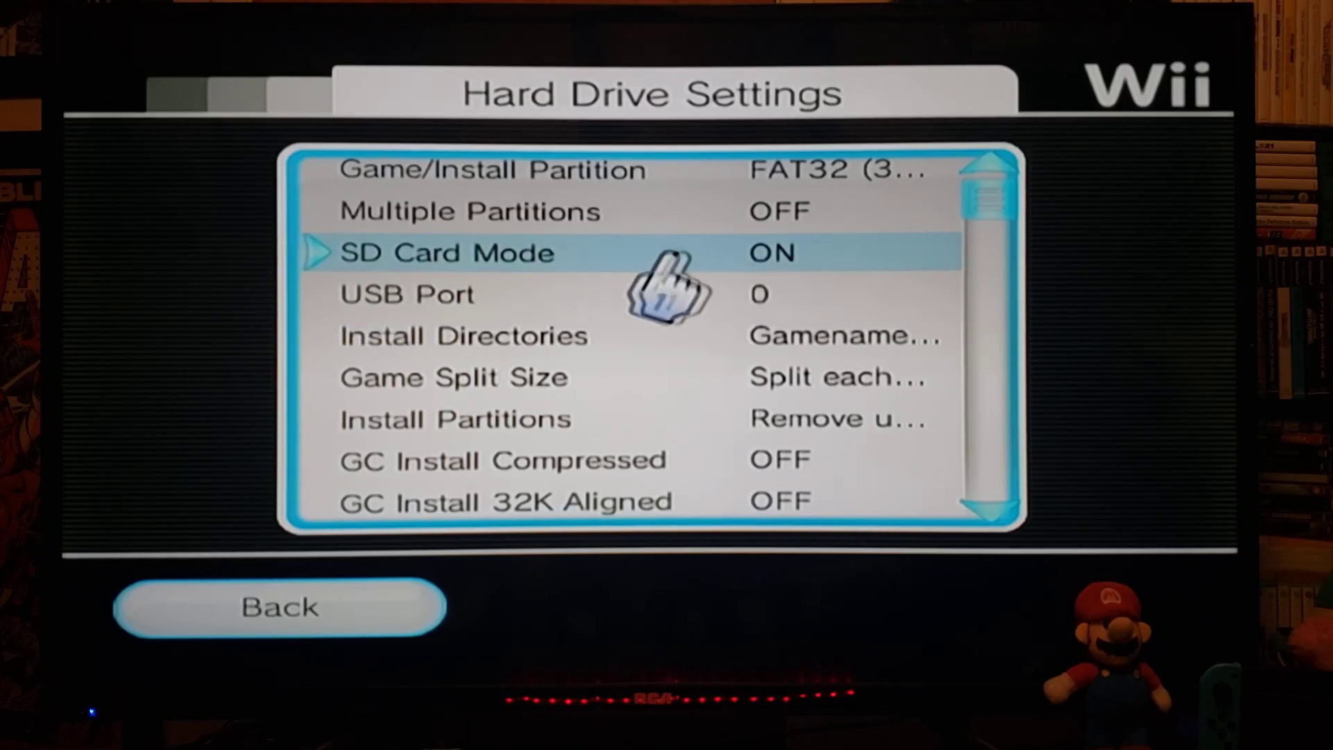
{"action": "mouse_move", "coordinate": [603, 289]}
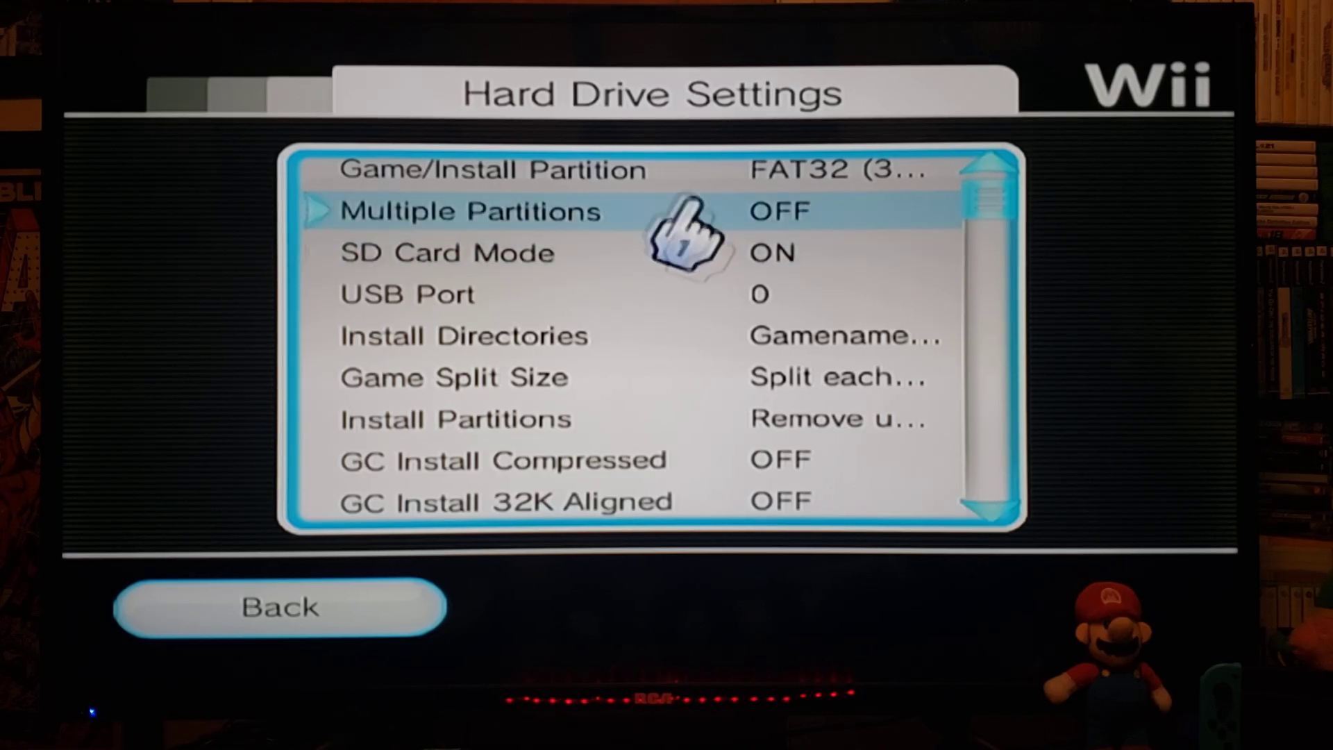
{"action": "scroll", "scroll_direction": "down", "scroll_amount": 3}
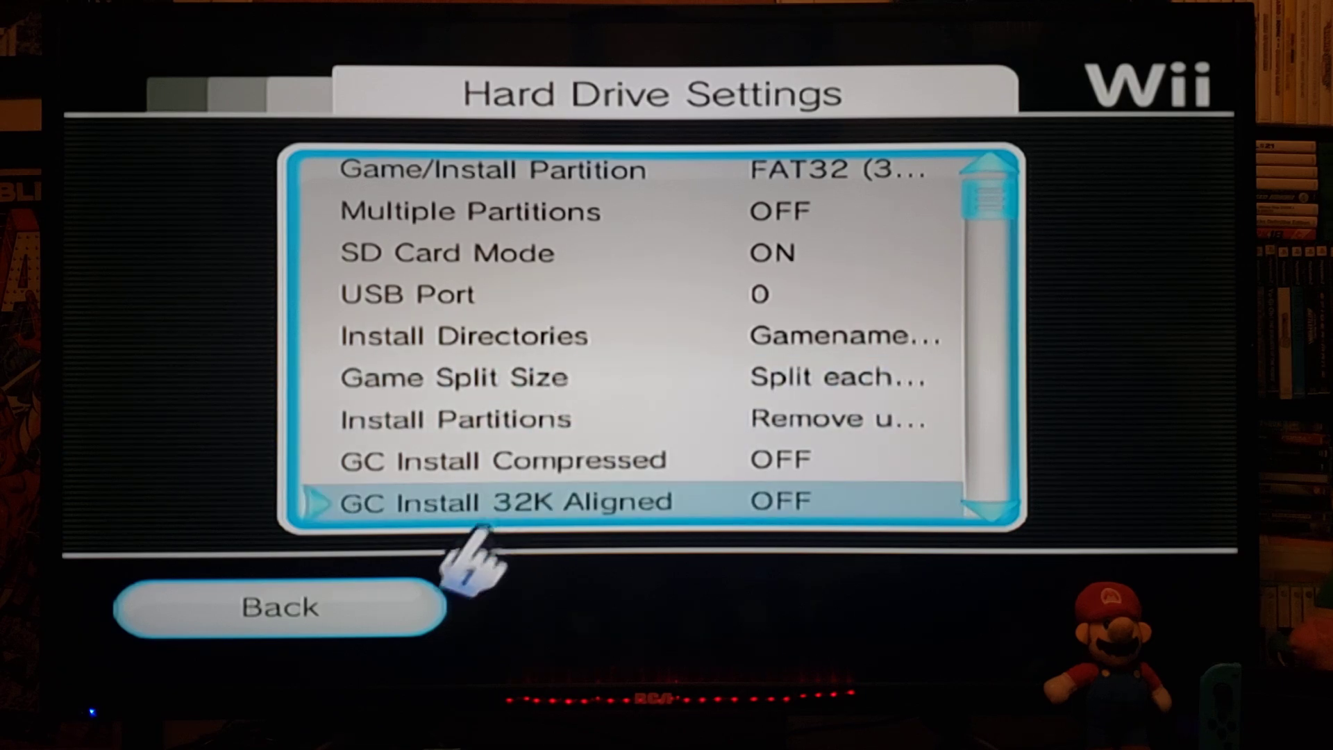
{"action": "left_click", "coordinate": [280, 606]}
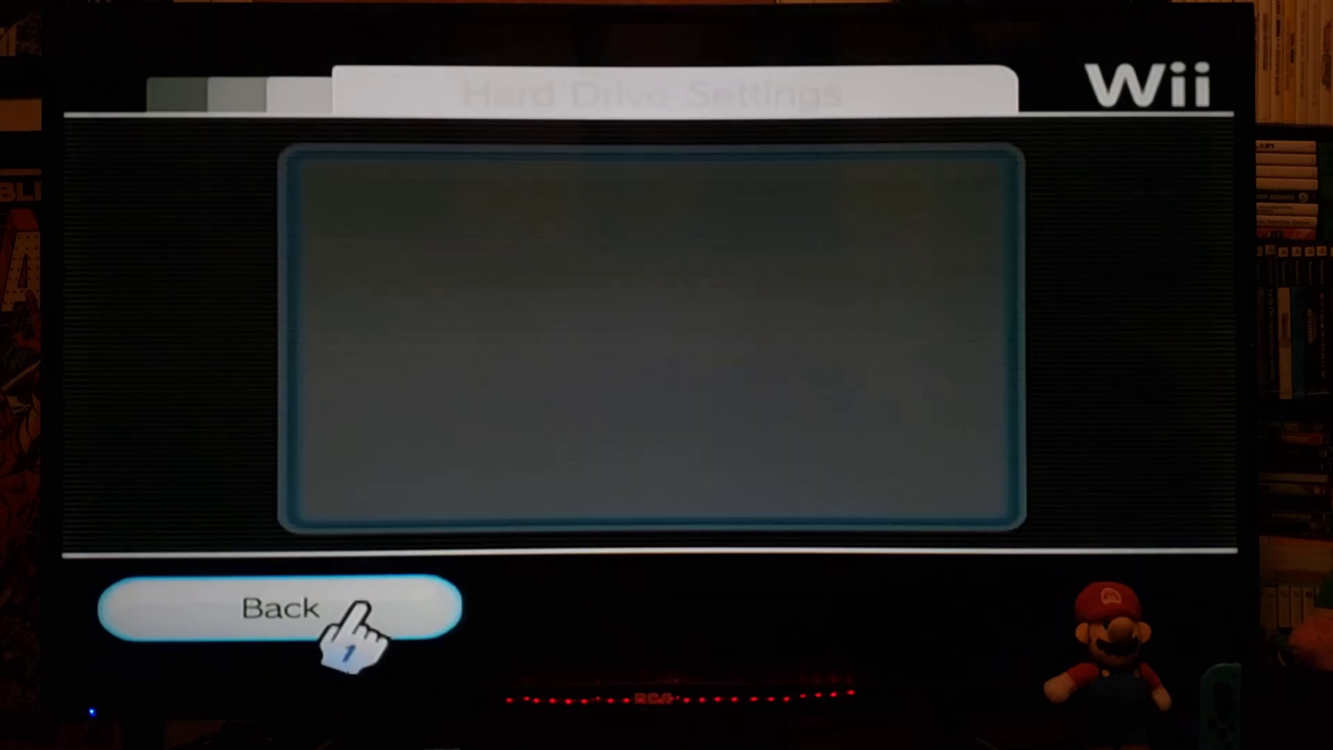
{"action": "left_click", "coordinate": [279, 606]}
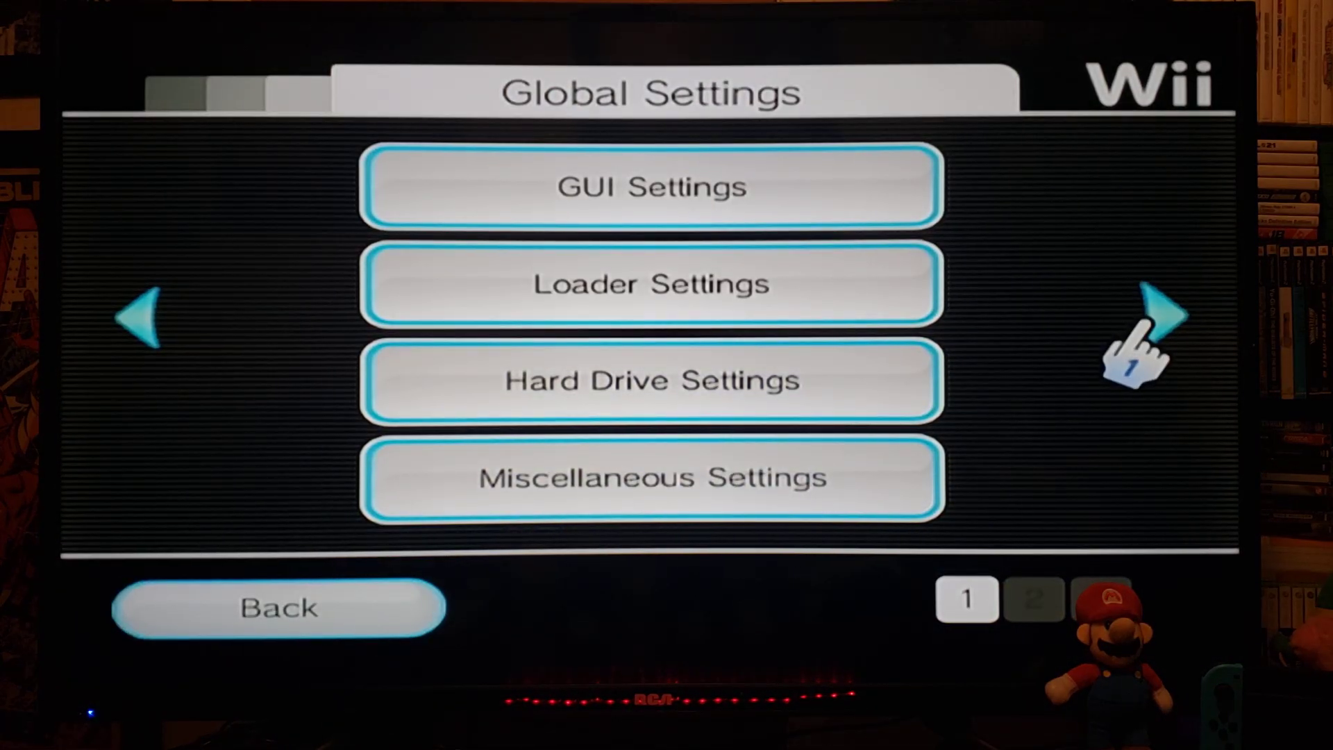
- Open 3D Cover Path under Custom Paths on settings page 2
{"action": "left_click", "coordinate": [1143, 319]}
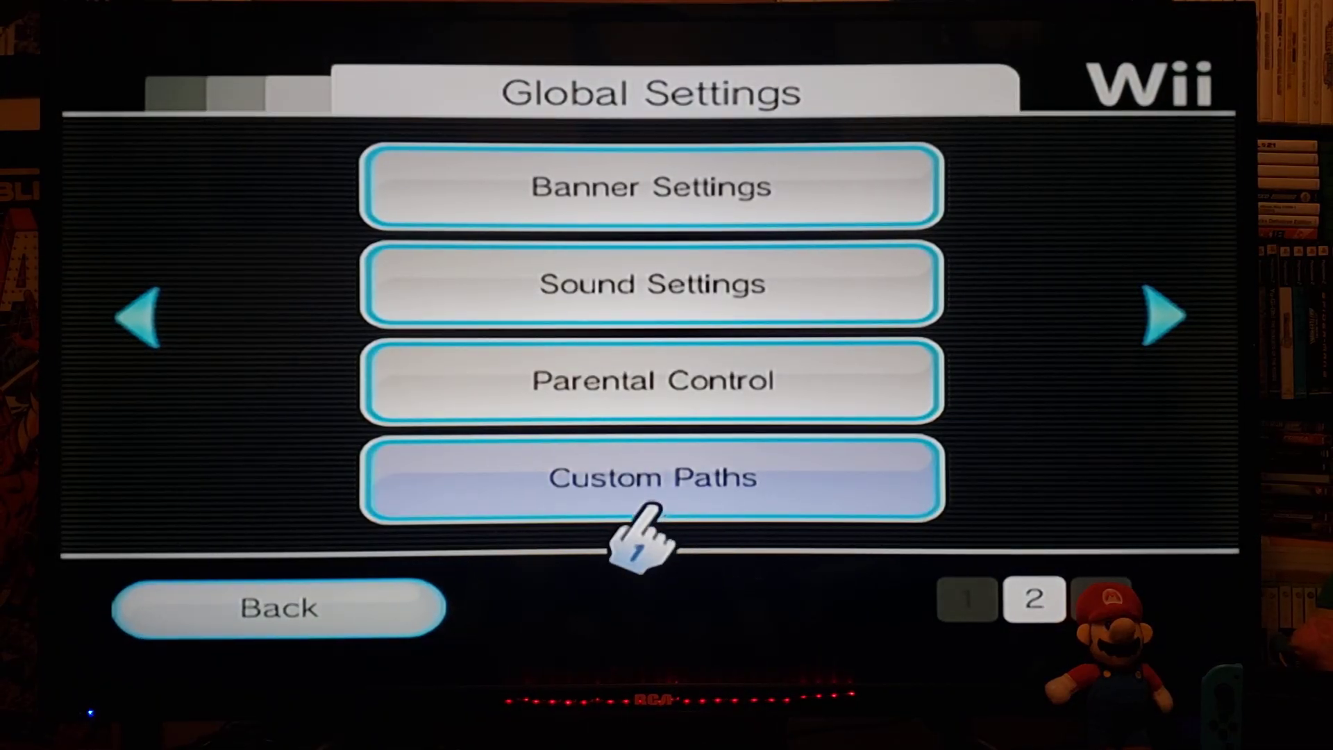
{"action": "left_click", "coordinate": [651, 477]}
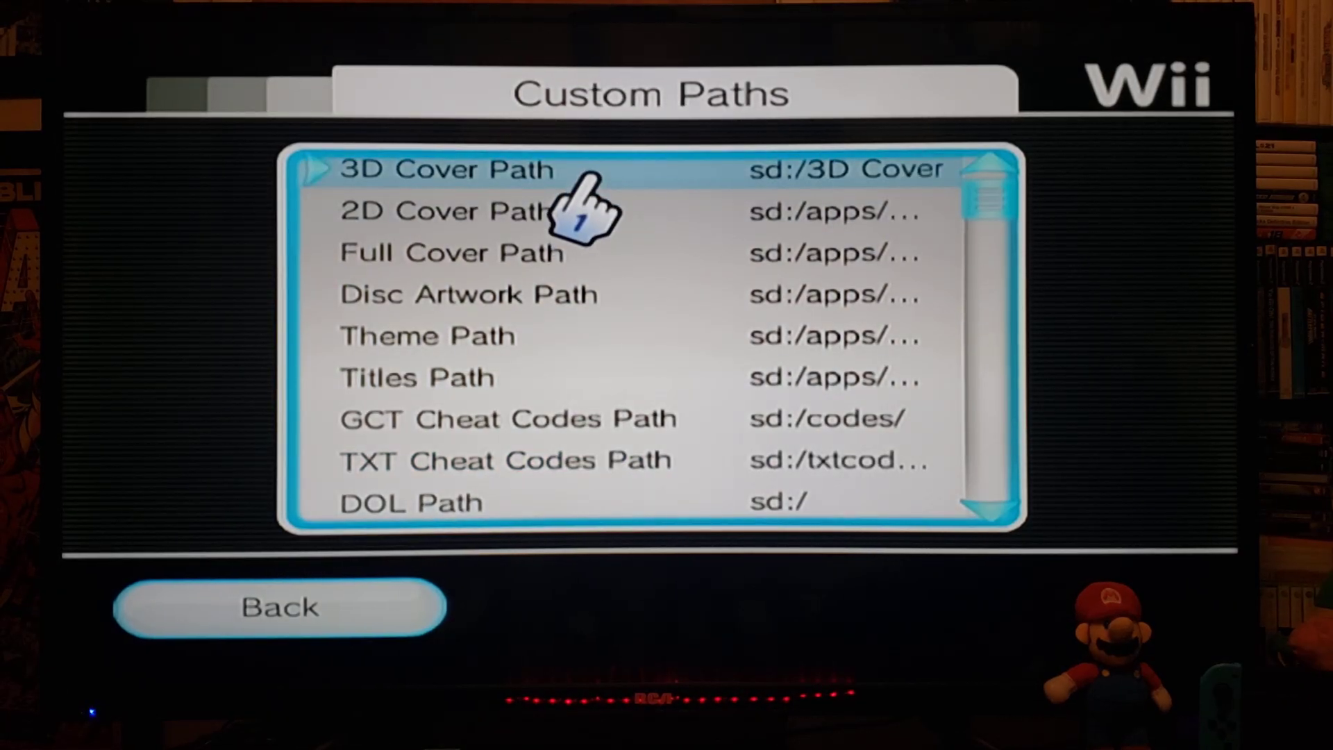
{"action": "left_click", "coordinate": [447, 168]}
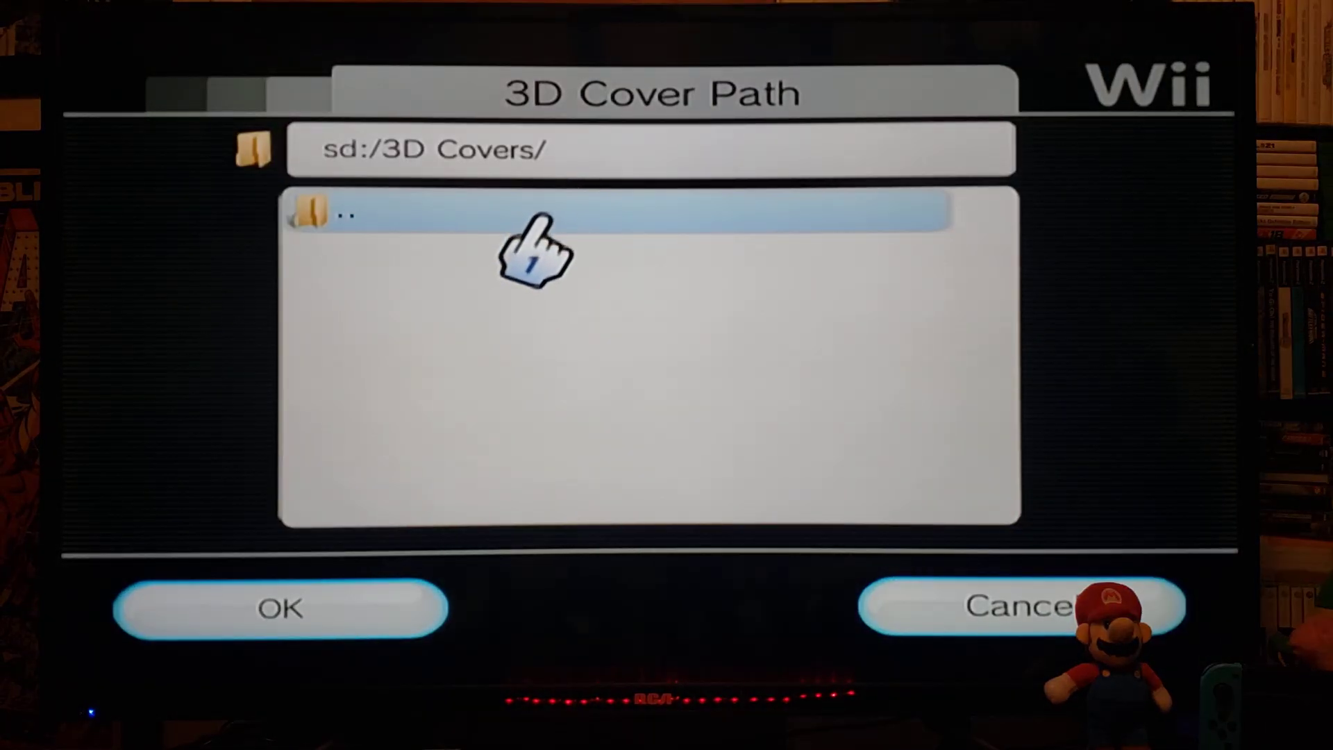
{"action": "mouse_move", "coordinate": [438, 292]}
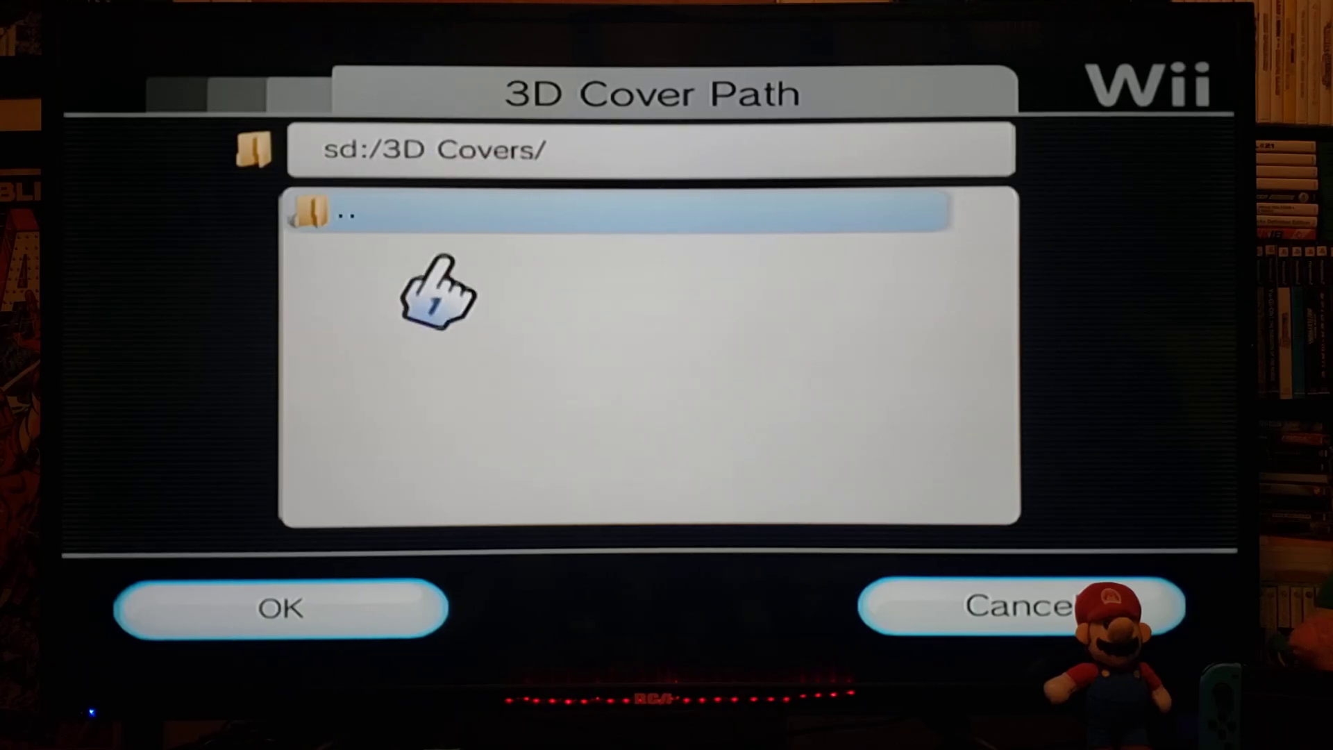
- Confirm sd:/3D Covers/ as the path, dismiss Path Changed, and return to Global Settings
{"action": "left_click", "coordinate": [280, 608]}
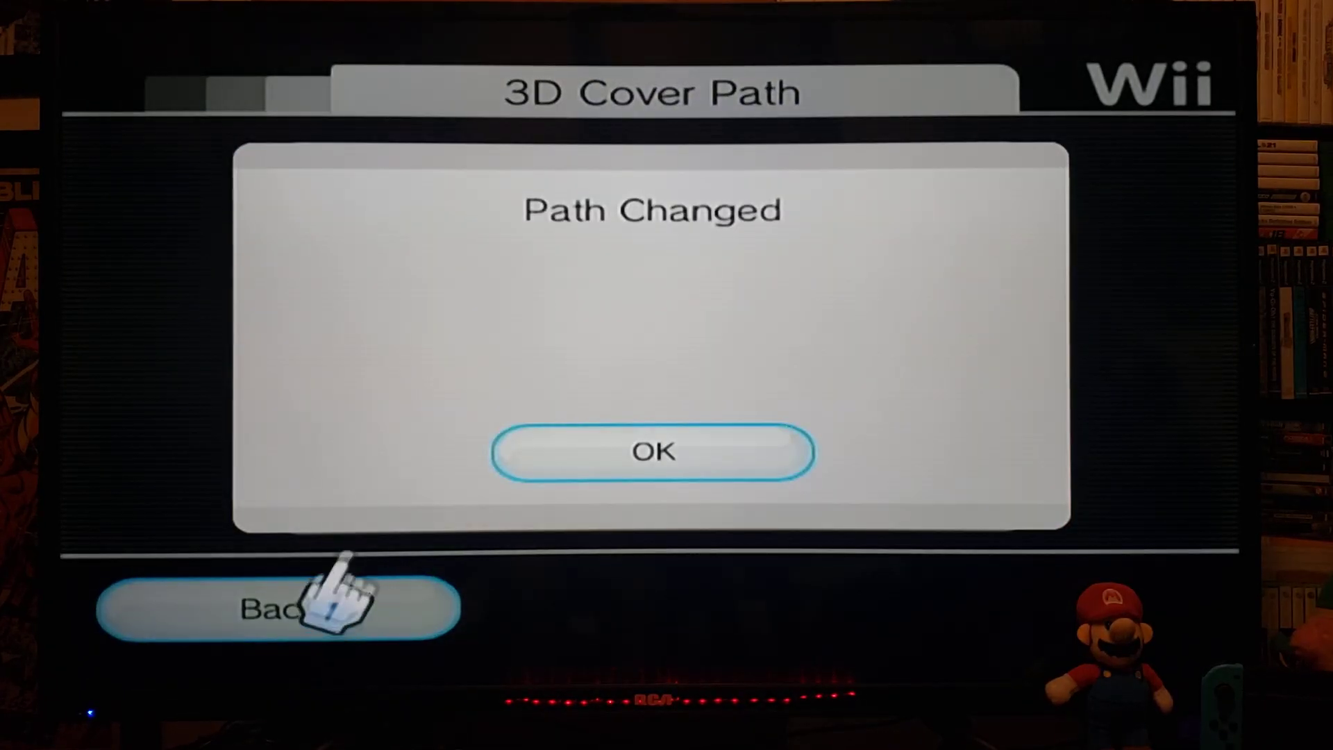
{"action": "left_click", "coordinate": [651, 451]}
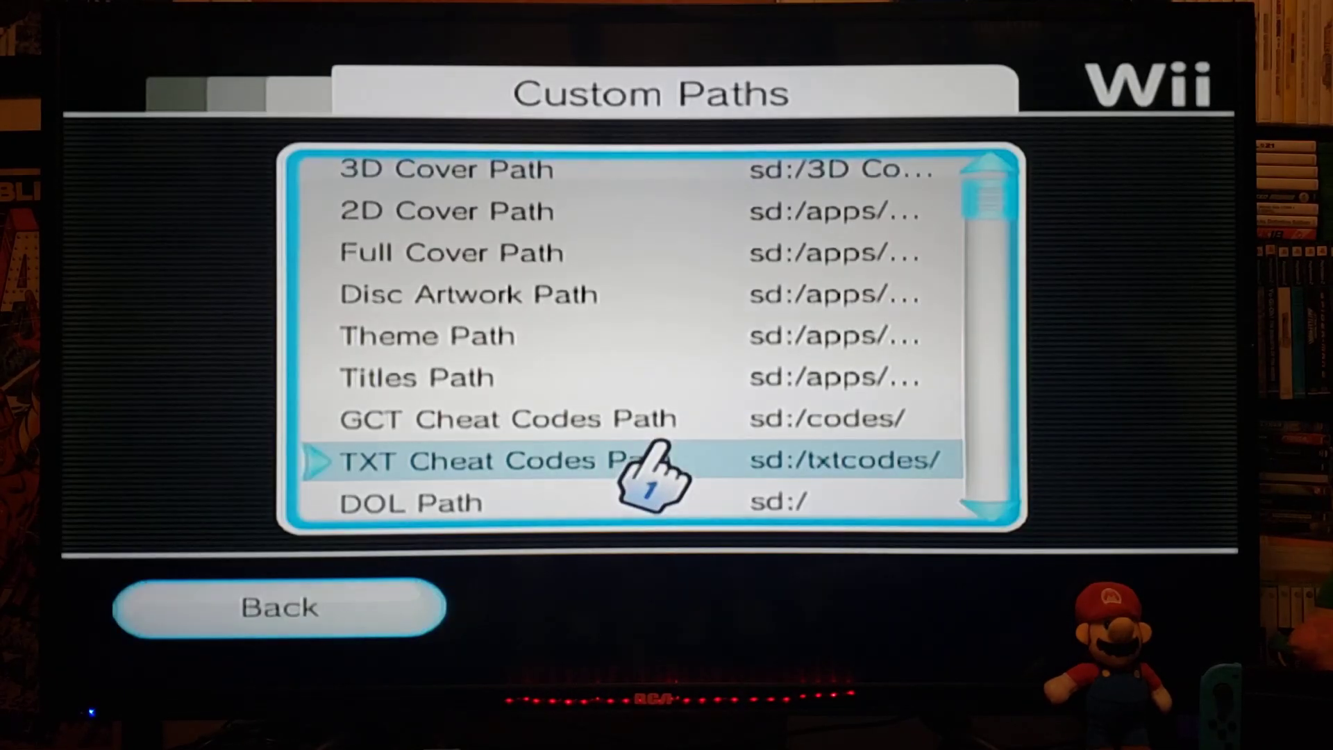
{"action": "left_click", "coordinate": [279, 607]}
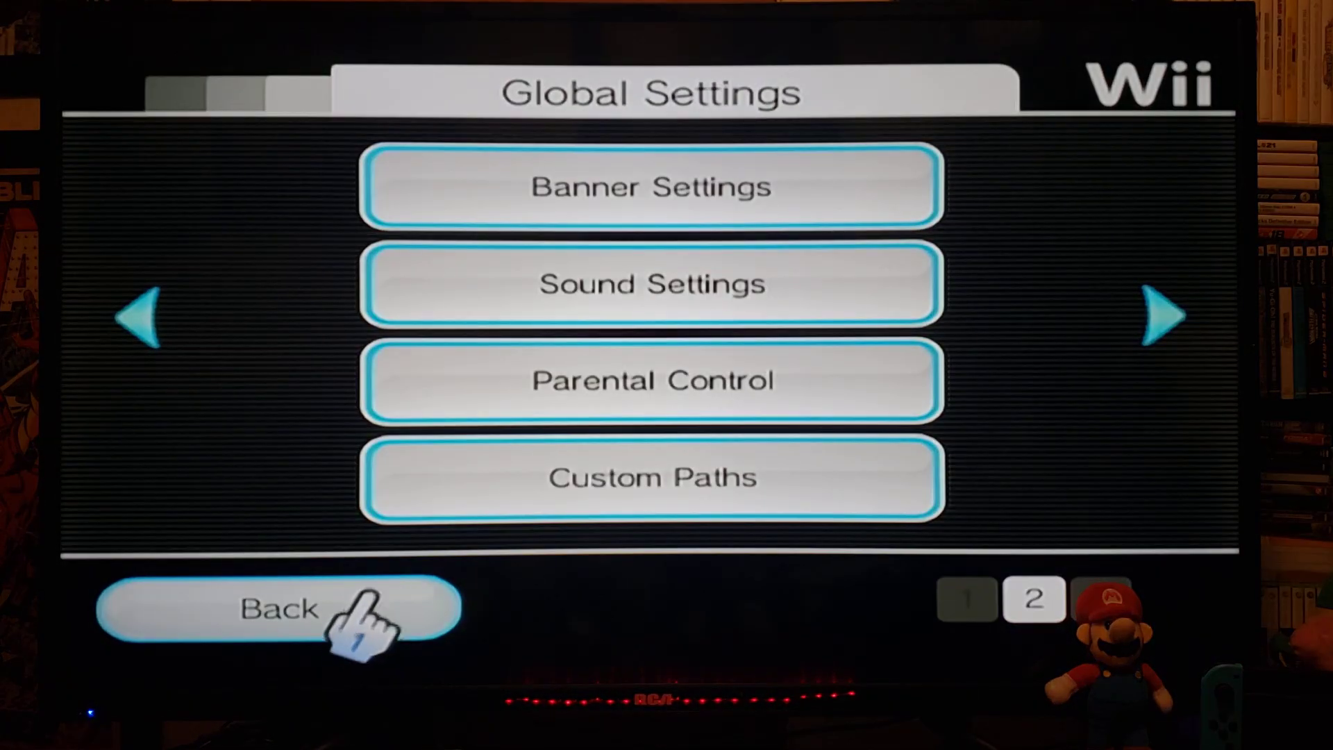
- Exit settings and scroll the carousel to view all five games' 3D covers
{"action": "left_click", "coordinate": [276, 606]}
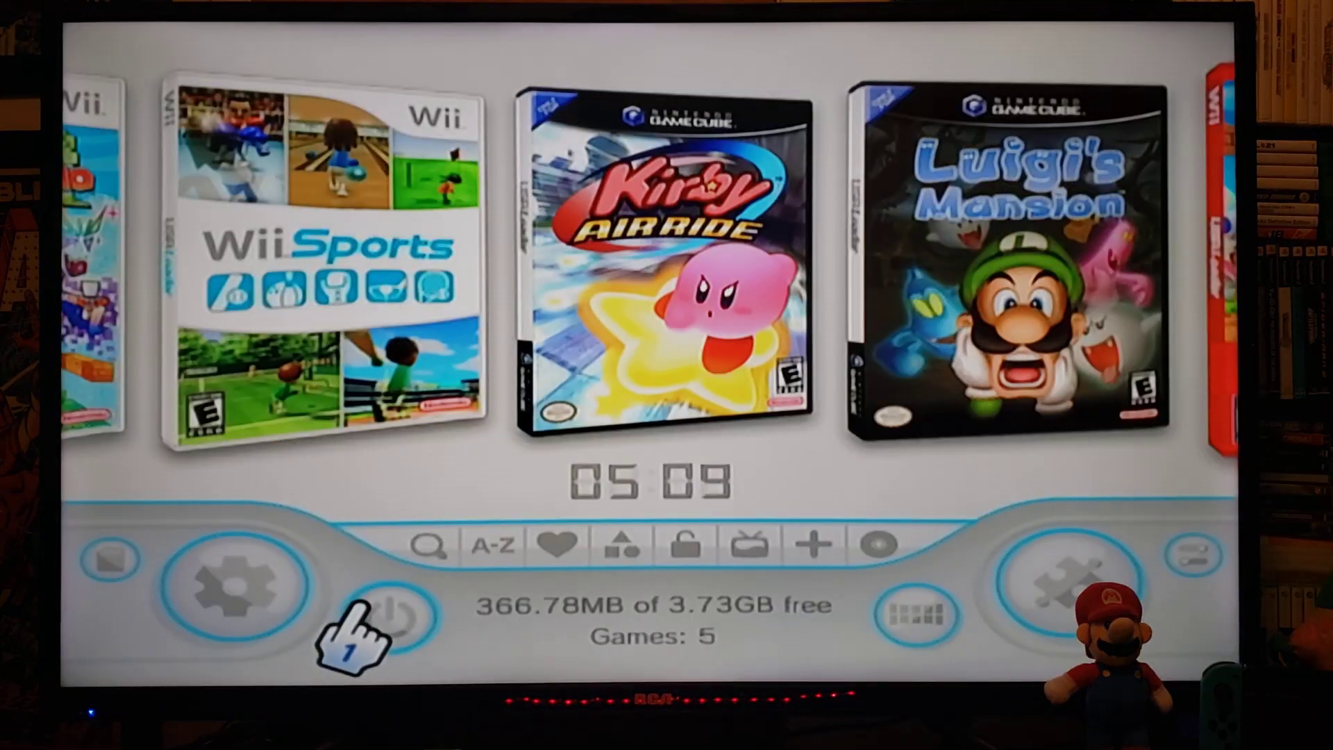
{"action": "mouse_move", "coordinate": [616, 348]}
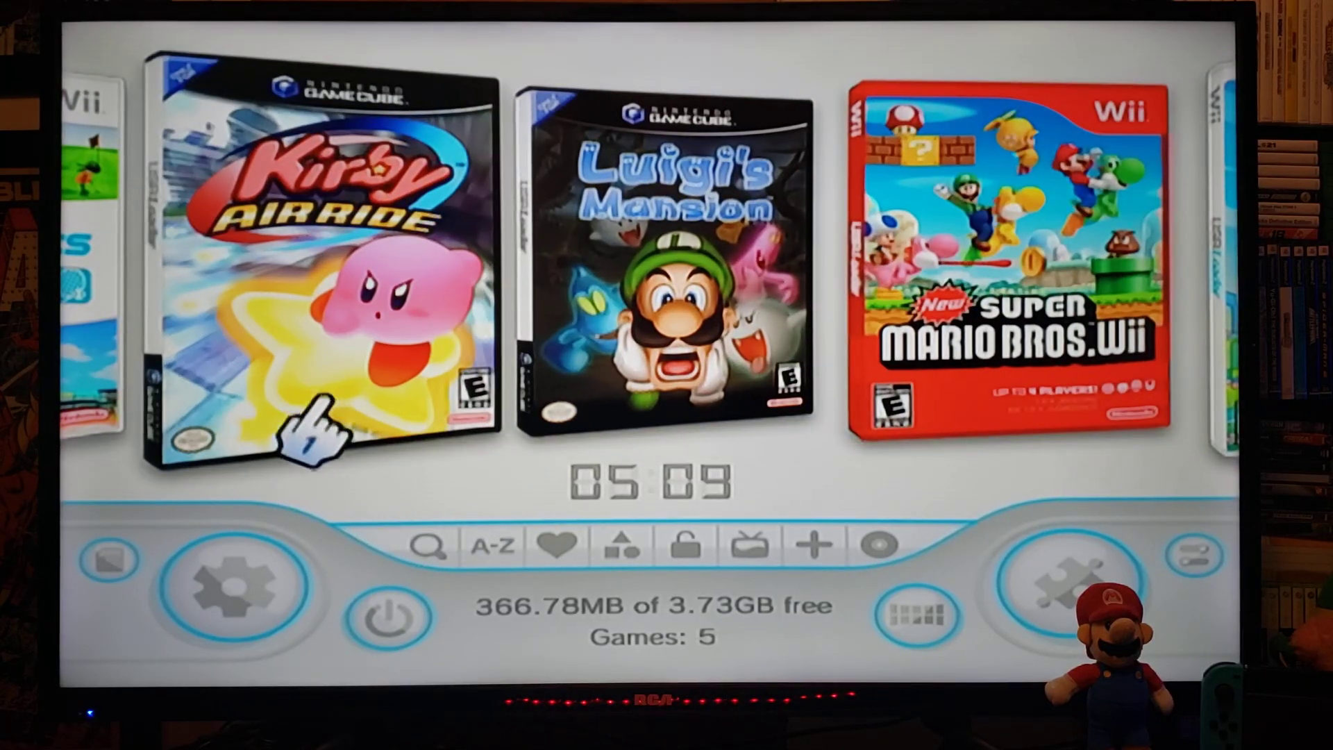
{"action": "scroll", "scroll_direction": "right", "scroll_amount": 3}
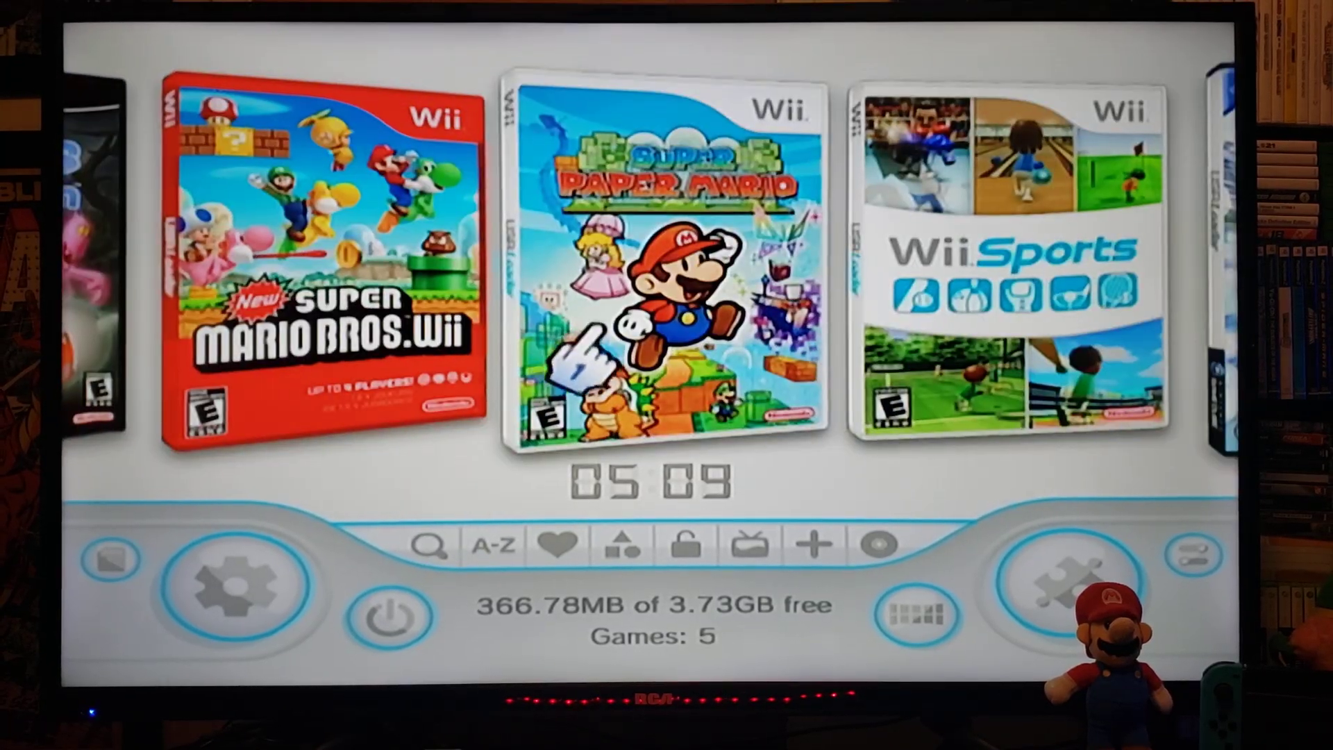
{"action": "scroll", "scroll_direction": "right", "scroll_amount": 3}
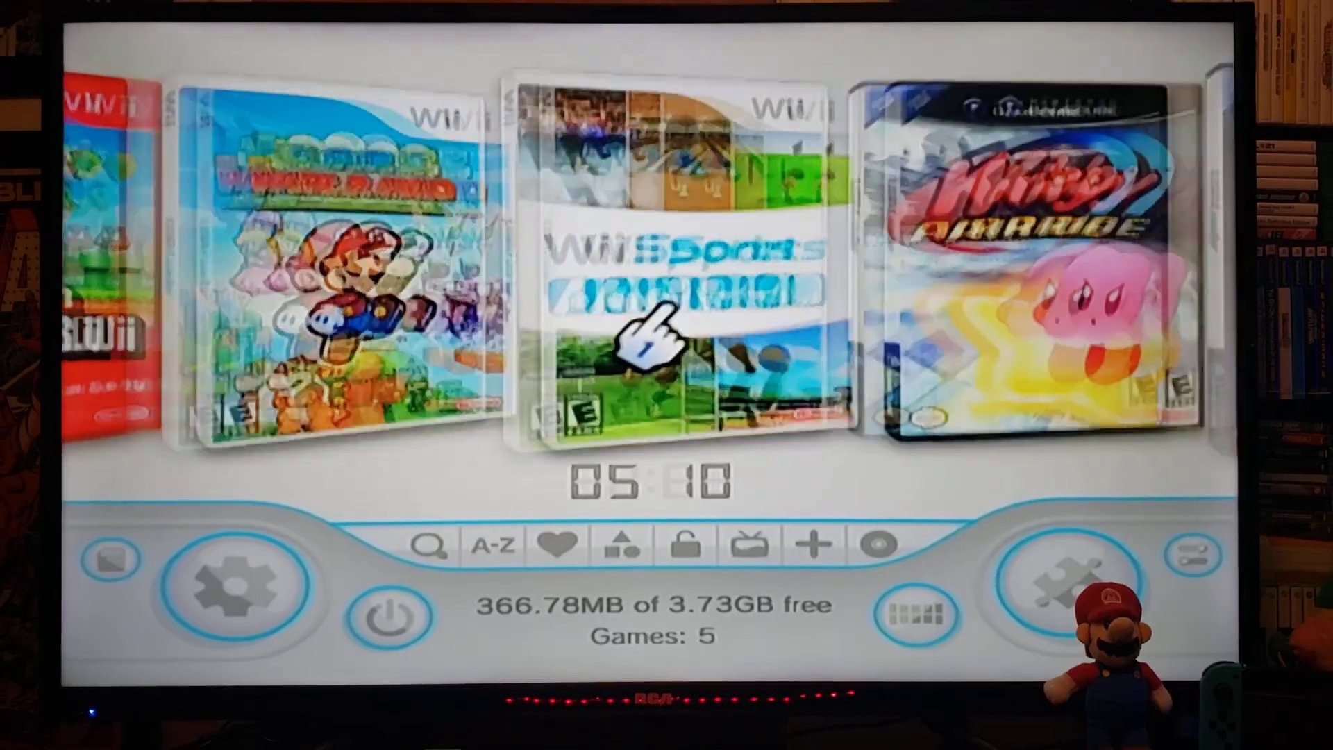
{"action": "scroll", "scroll_direction": "left", "scroll_amount": 3}
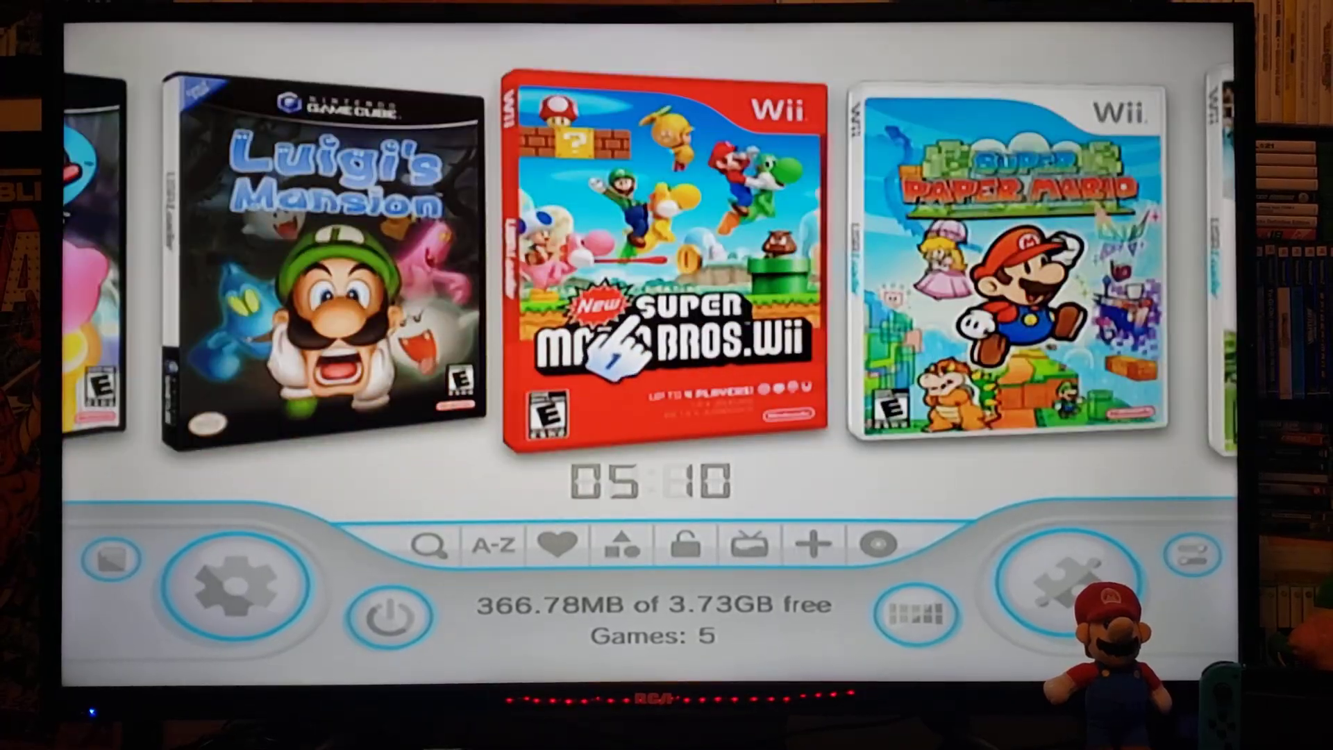
{"action": "mouse_move", "coordinate": [655, 255]}
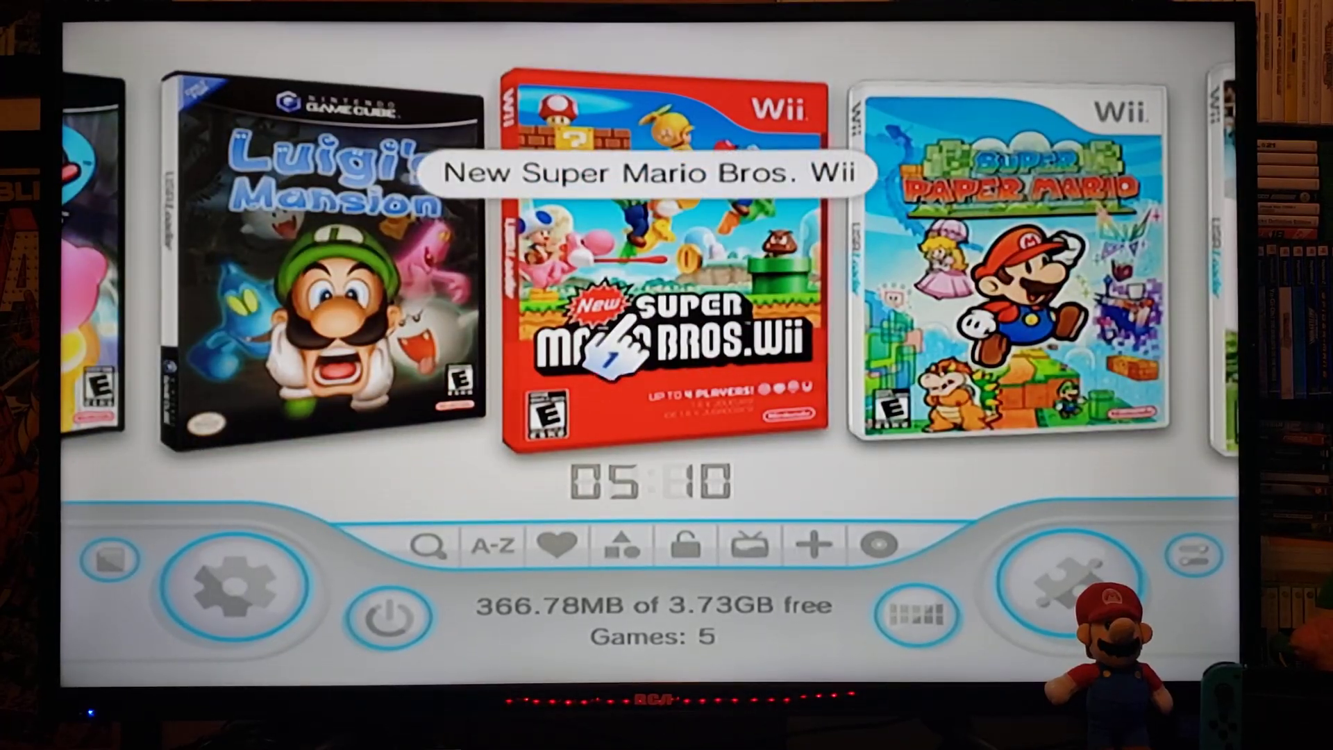